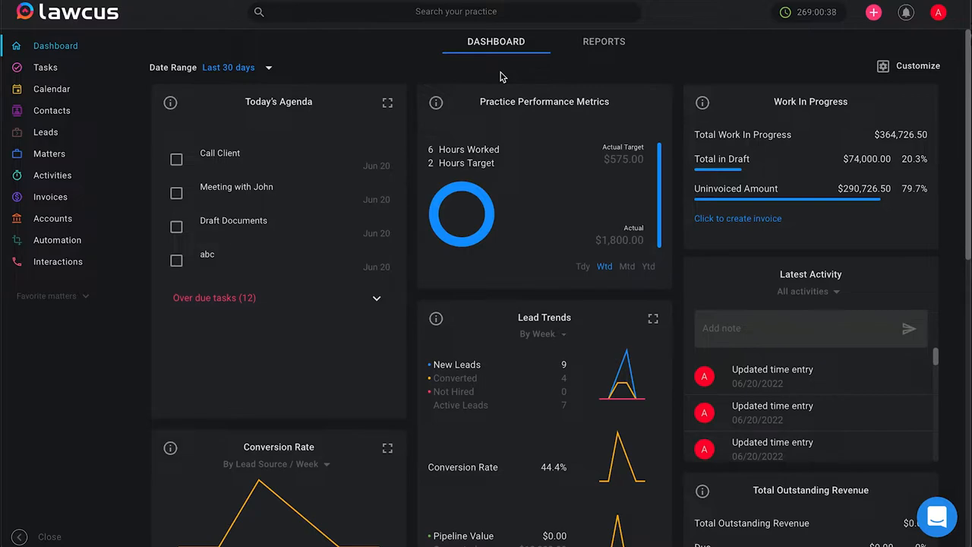
mouse_move(231, 47)
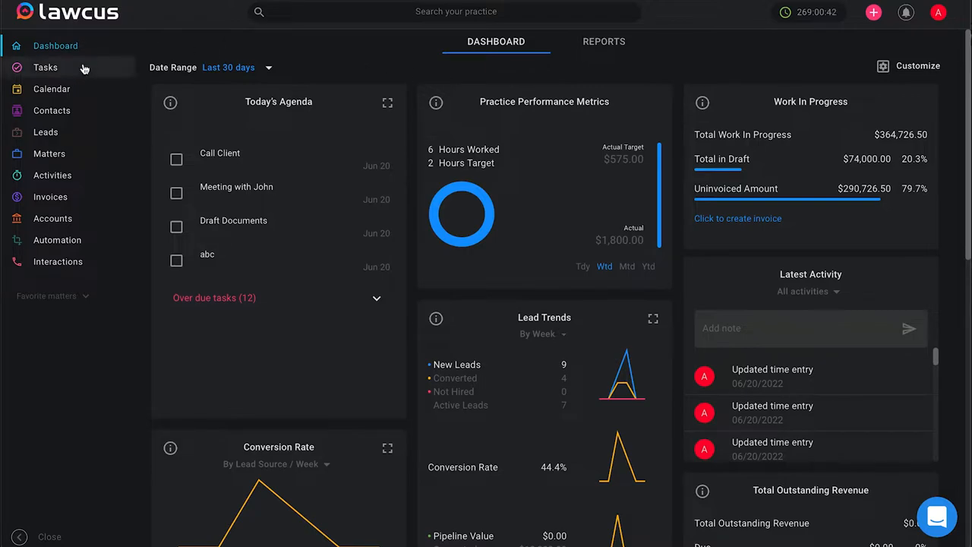
- Go from the dashboard to the Tasks page listing my tasks with due dates
left_click(45, 67)
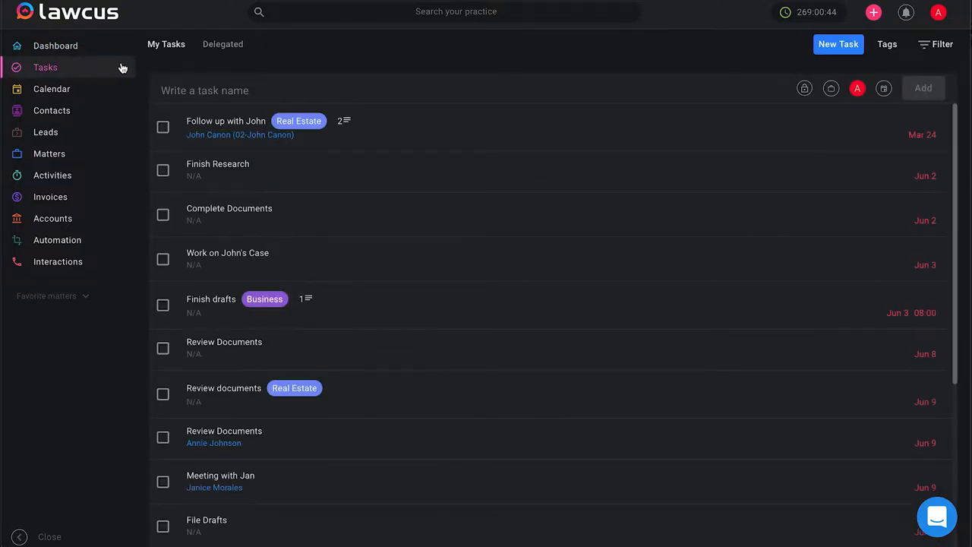
mouse_move(387, 75)
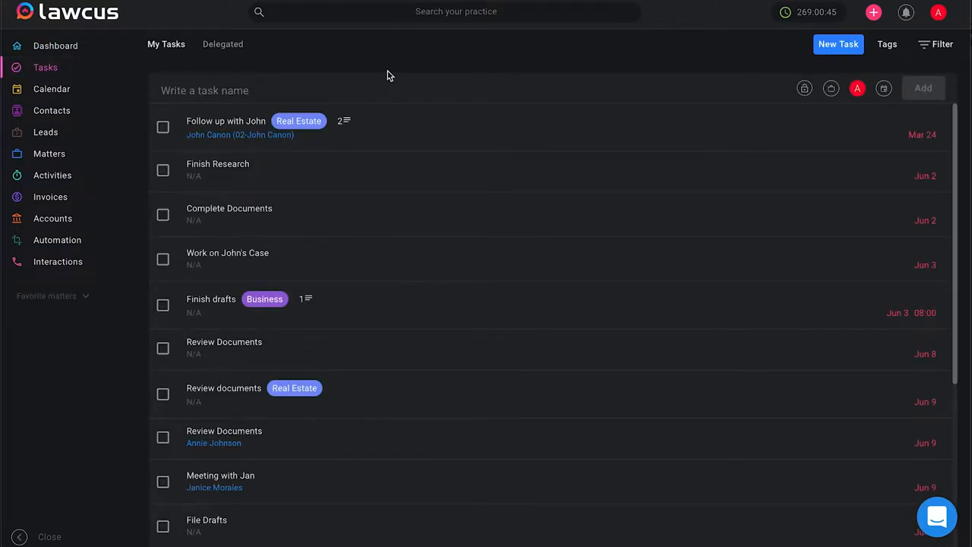
mouse_move(614, 81)
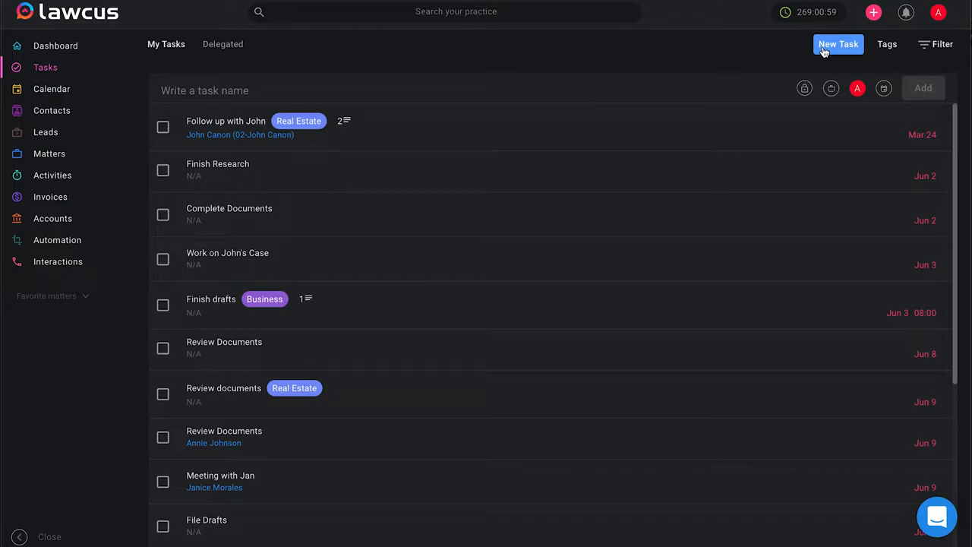
left_click(839, 44)
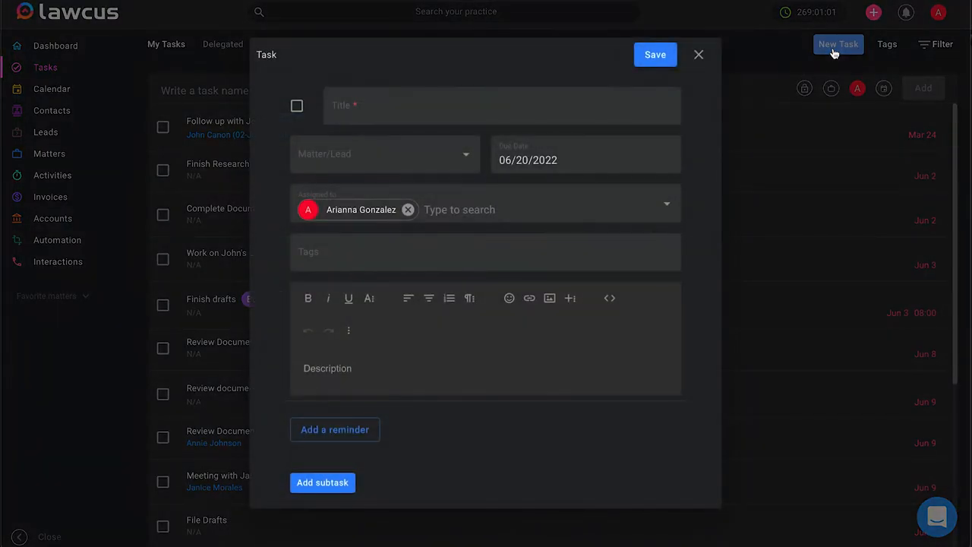
left_click(502, 107)
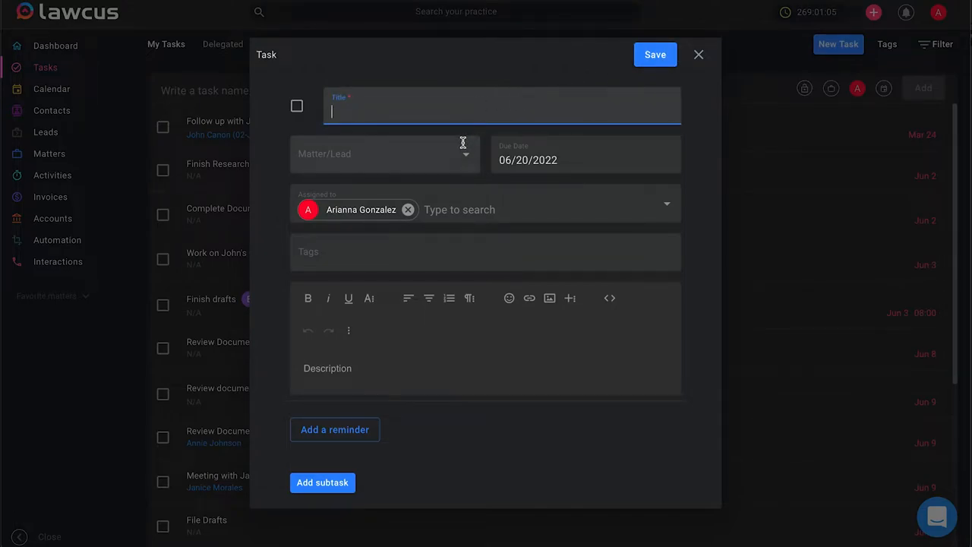
left_click(386, 153)
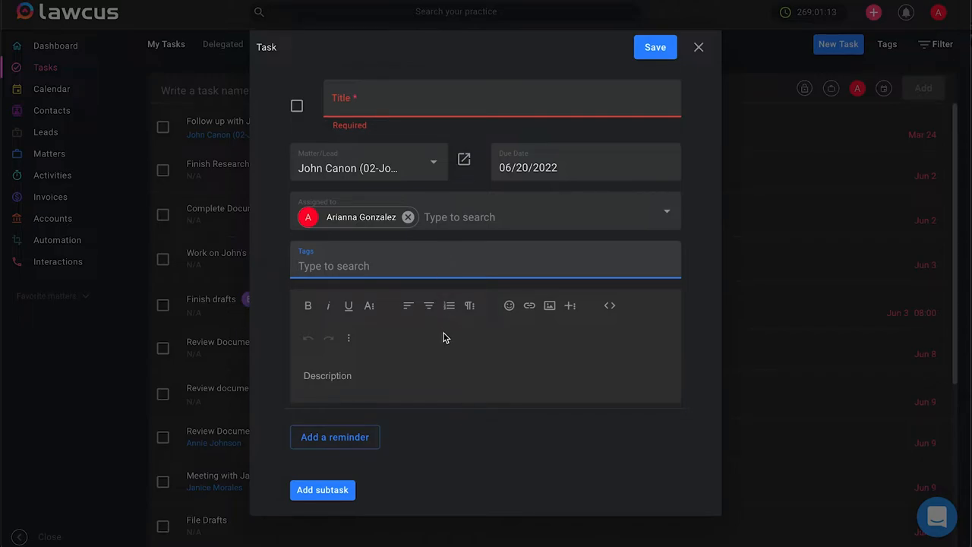
mouse_move(444, 356)
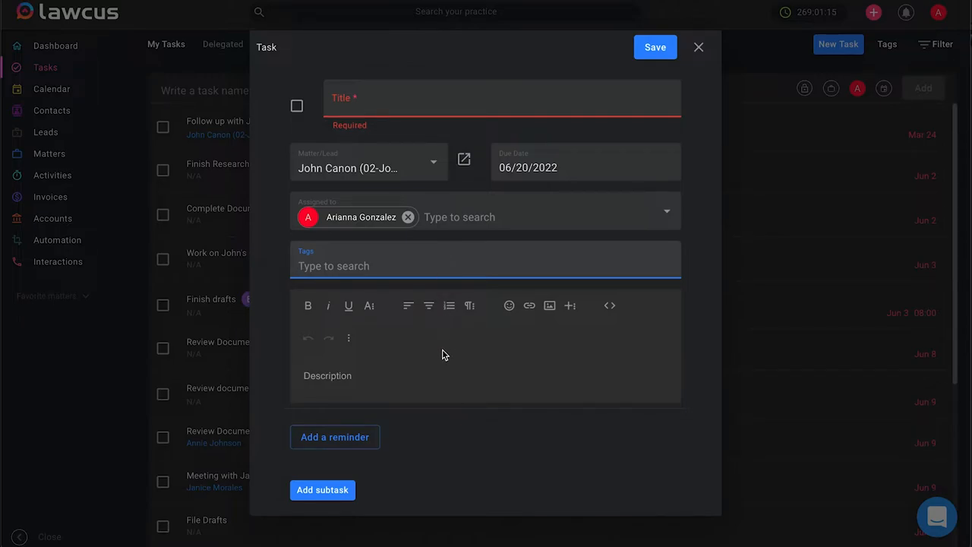
mouse_move(508, 306)
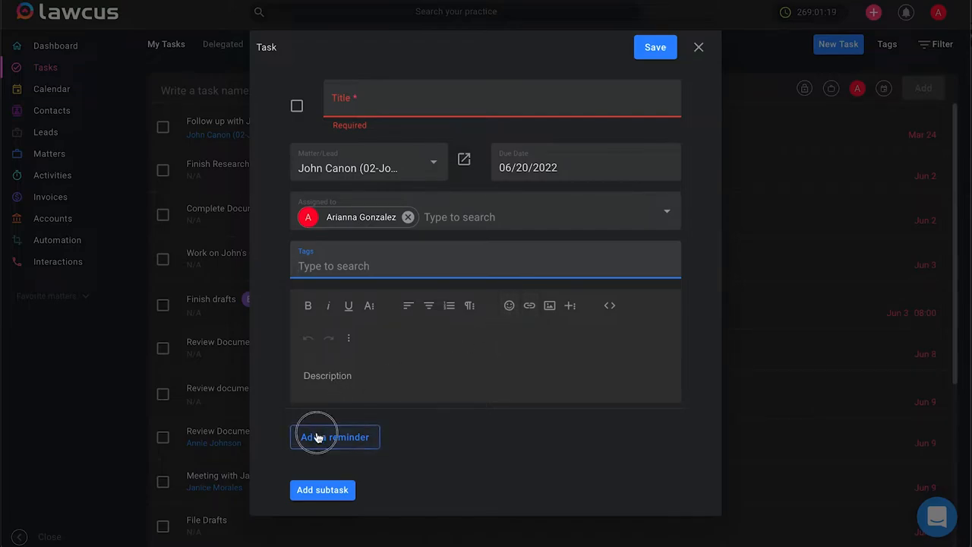
left_click(334, 438)
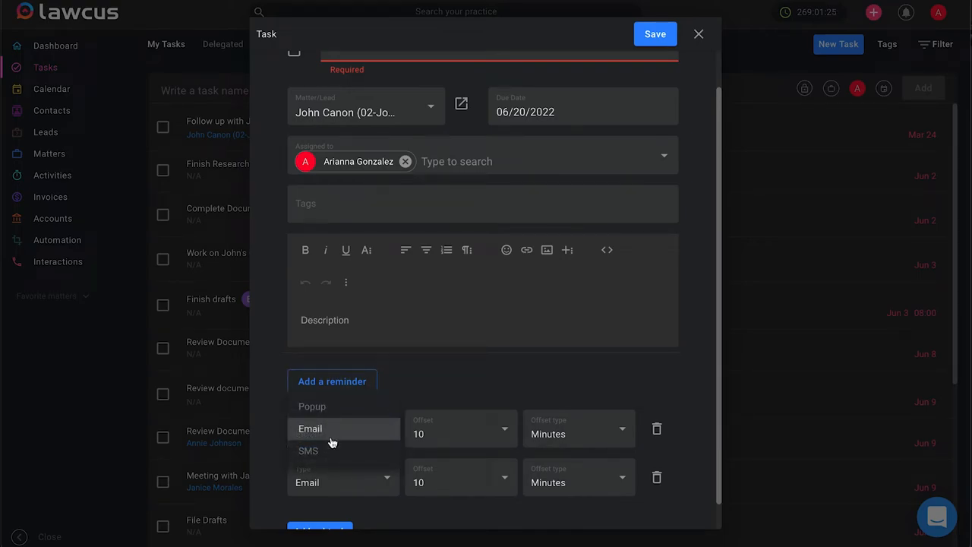
left_click(310, 429)
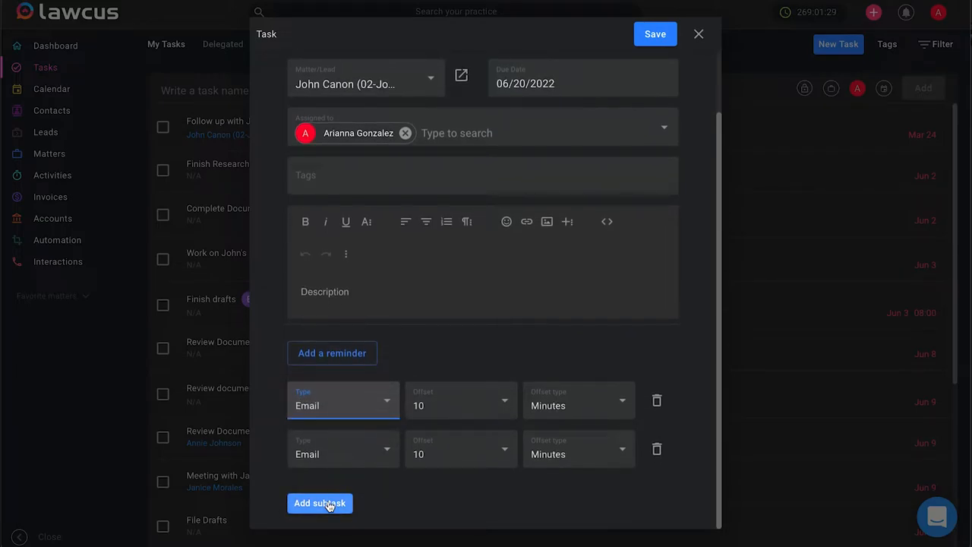
left_click(319, 503)
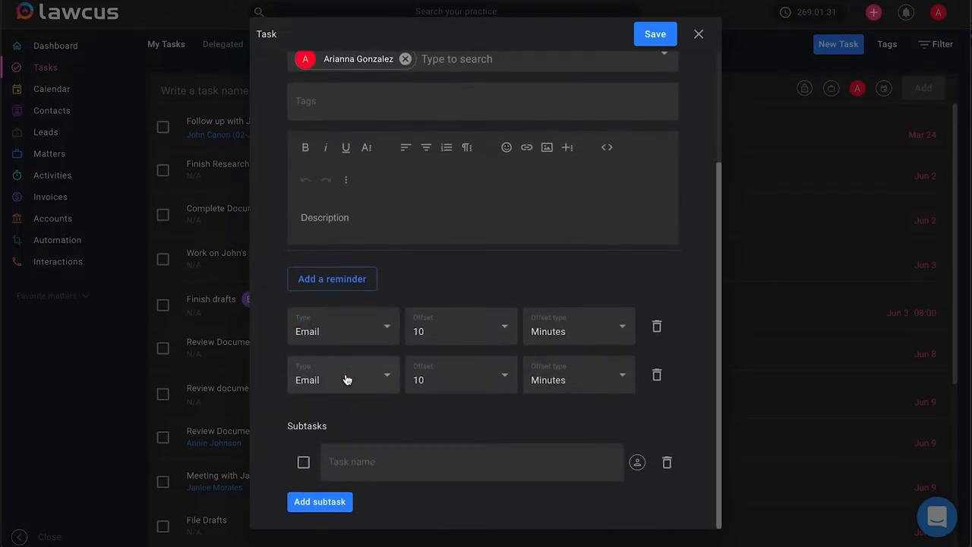
left_click(636, 462)
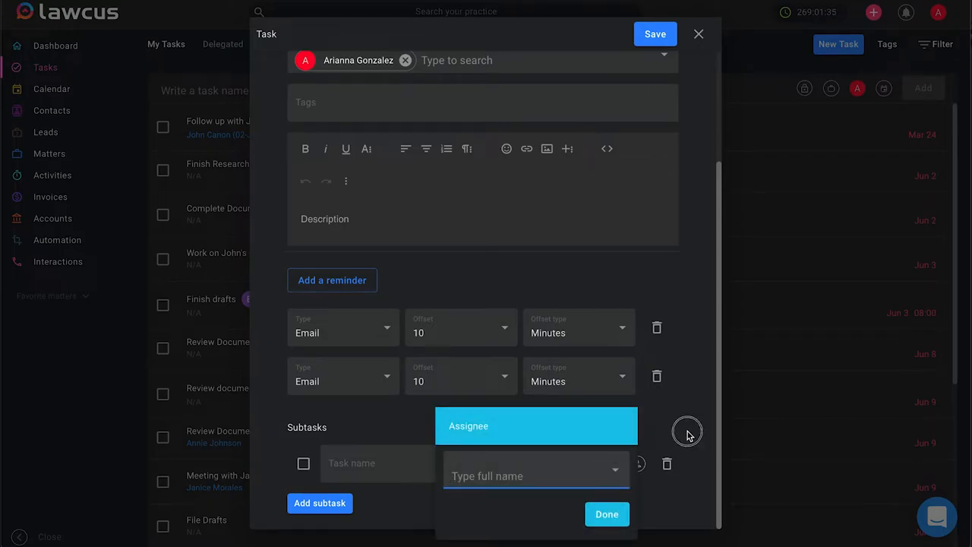
left_click(699, 33)
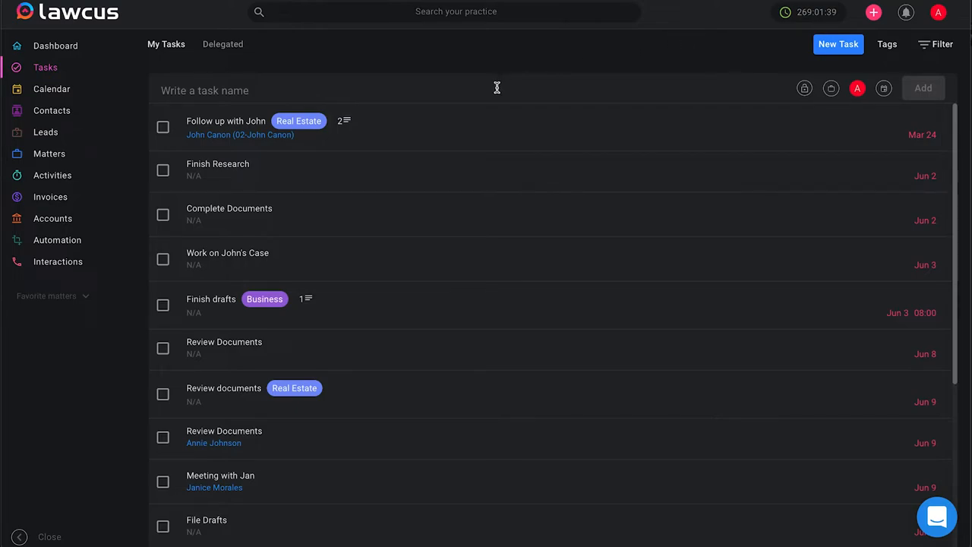
- Quick-add a task named "abc" to my task list and see the creation confirmation
left_click(304, 90)
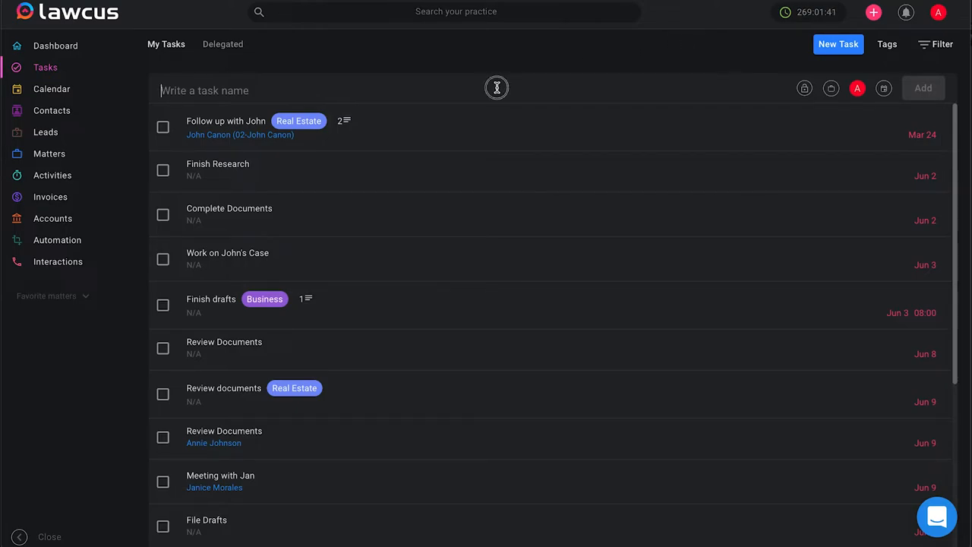
type("a")
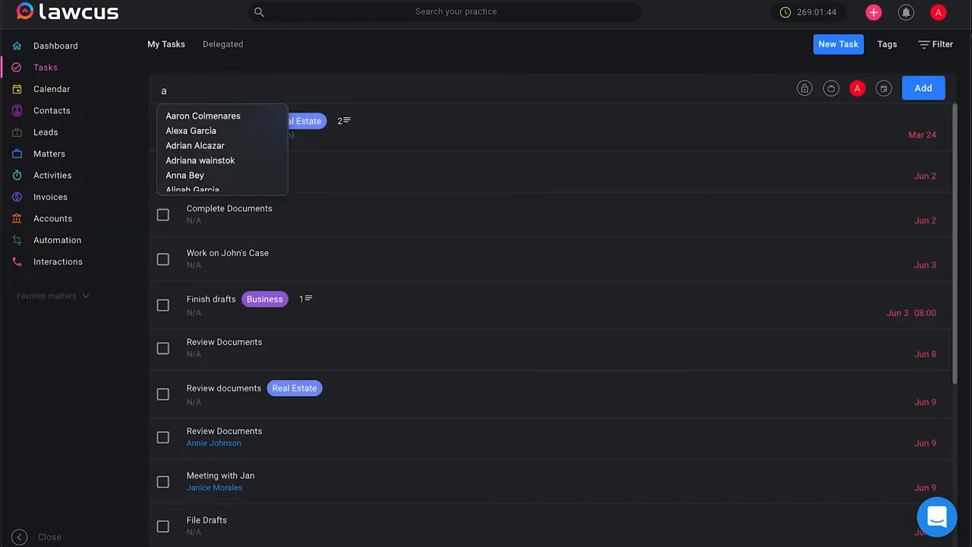
type("bc")
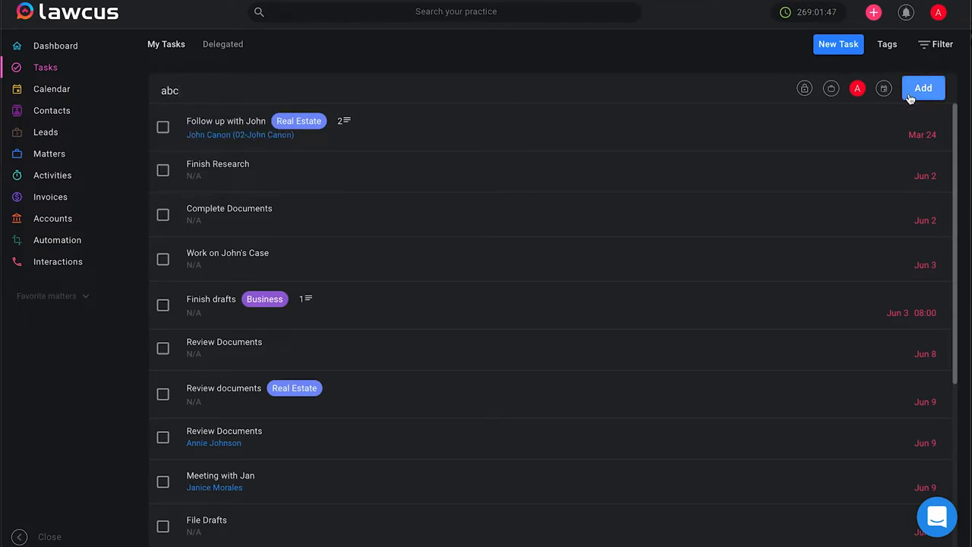
left_click(924, 86)
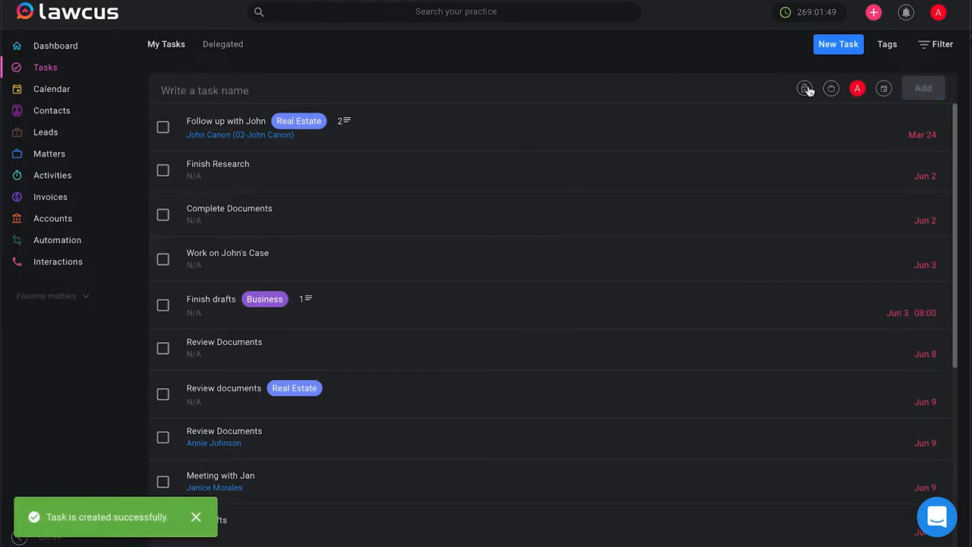
mouse_move(805, 88)
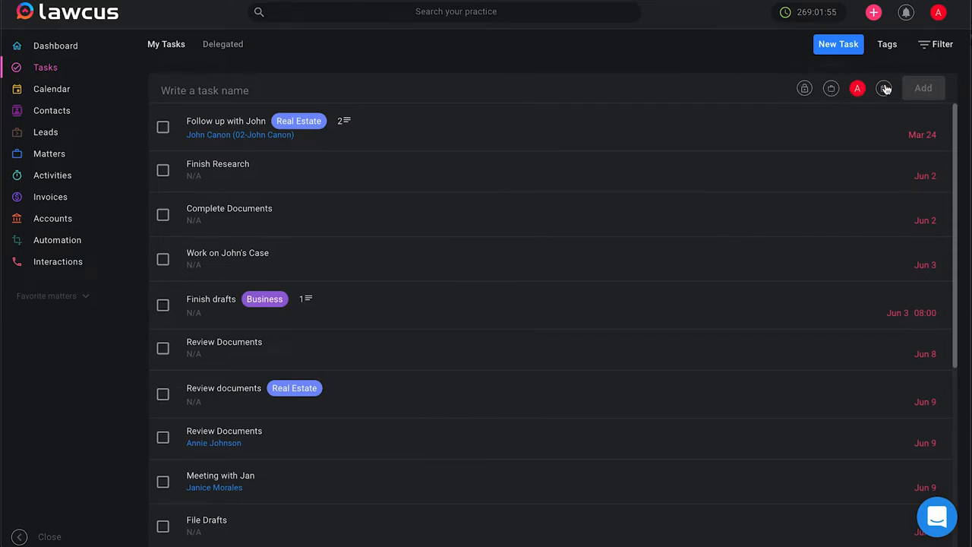
left_click(884, 88)
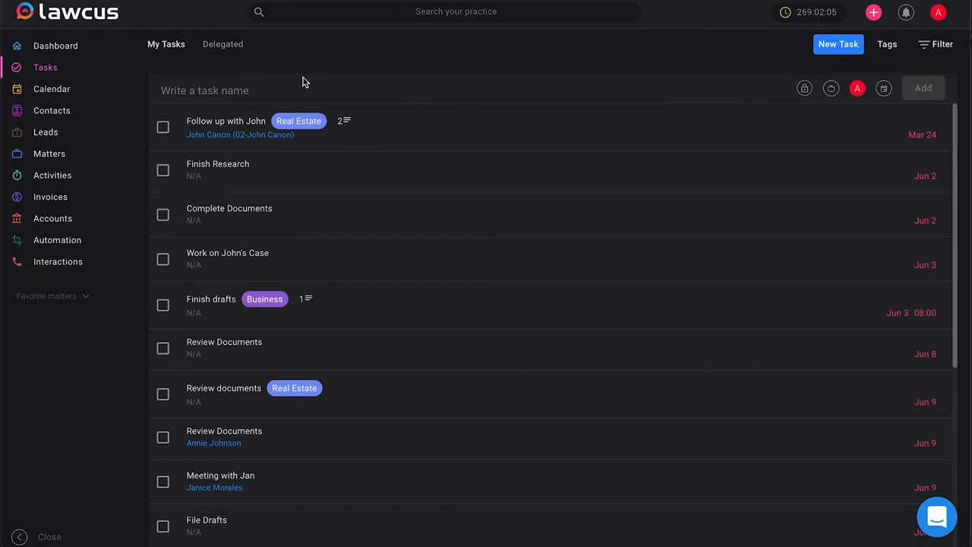
mouse_move(261, 77)
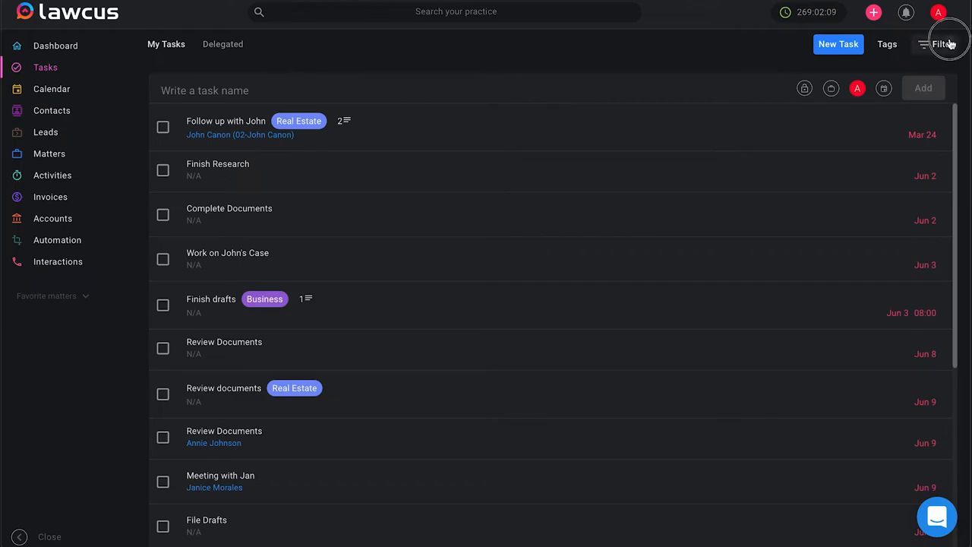
- Filter the task list by Assigned to: All Organization Tasks instead of only my tasks
left_click(943, 43)
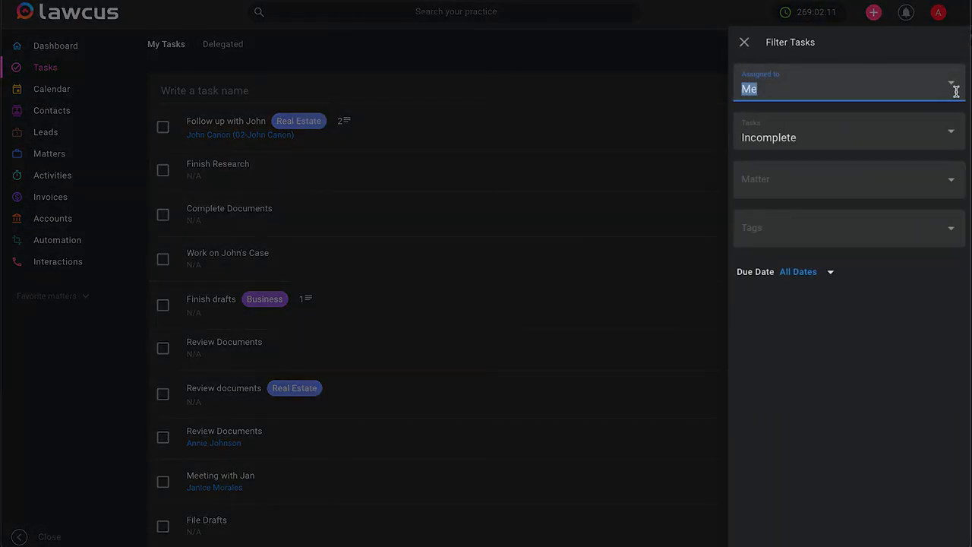
left_click(848, 88)
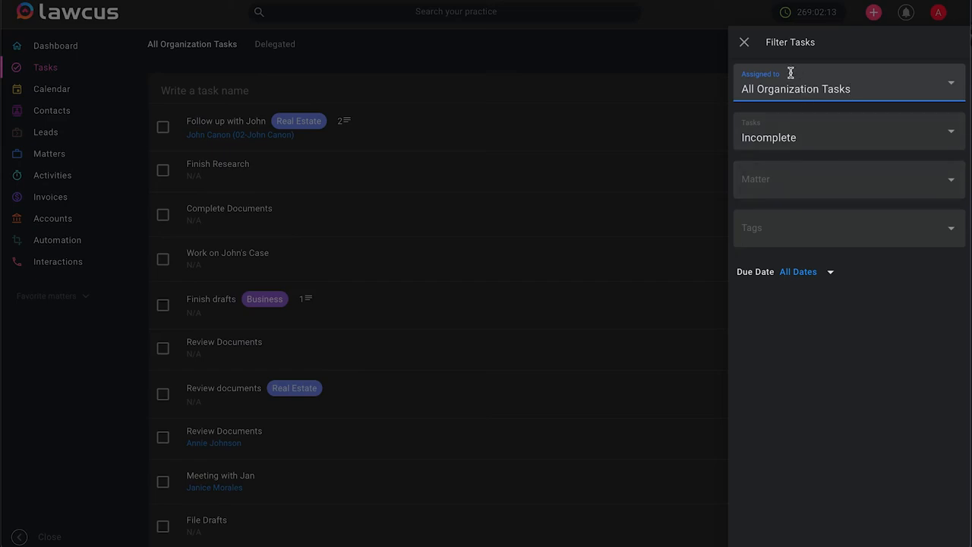
left_click(743, 43)
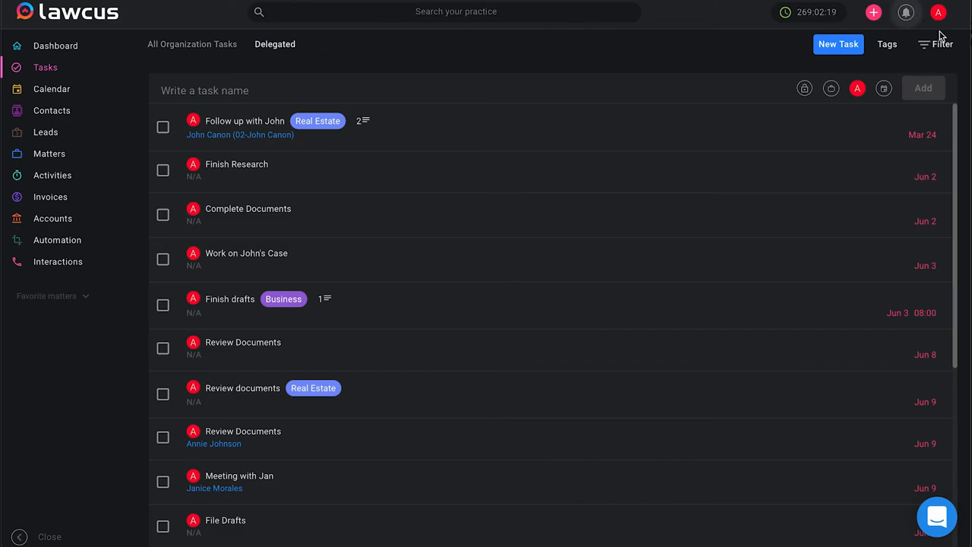
left_click(942, 45)
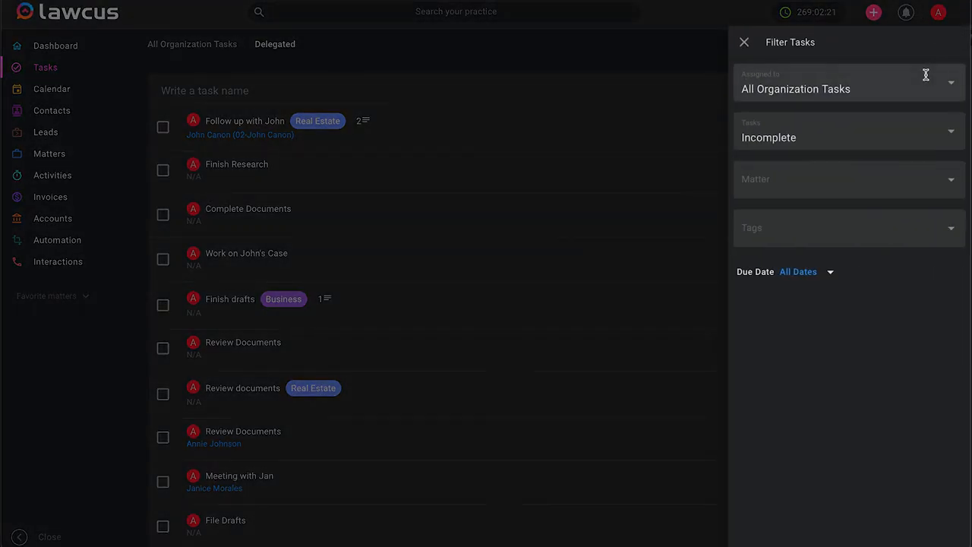
left_click(847, 88)
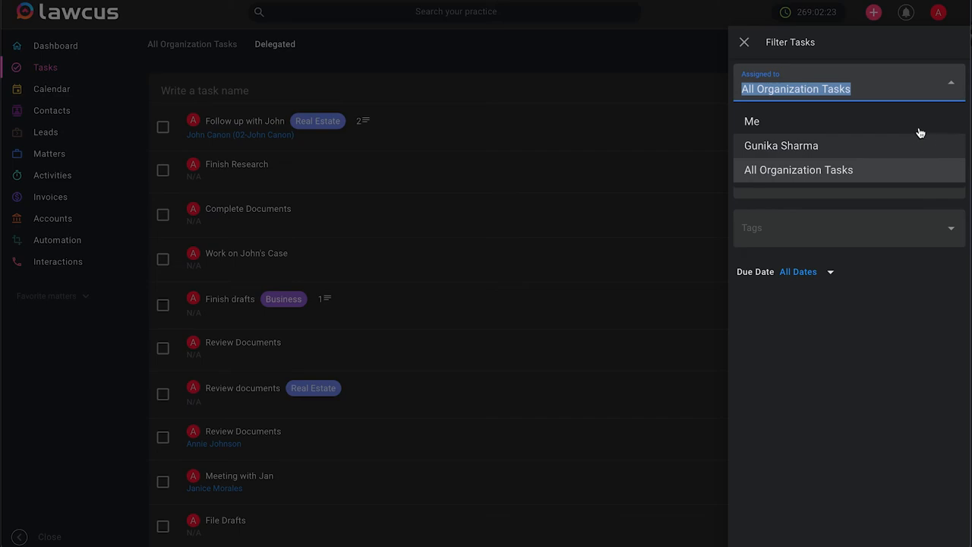
left_click(743, 43)
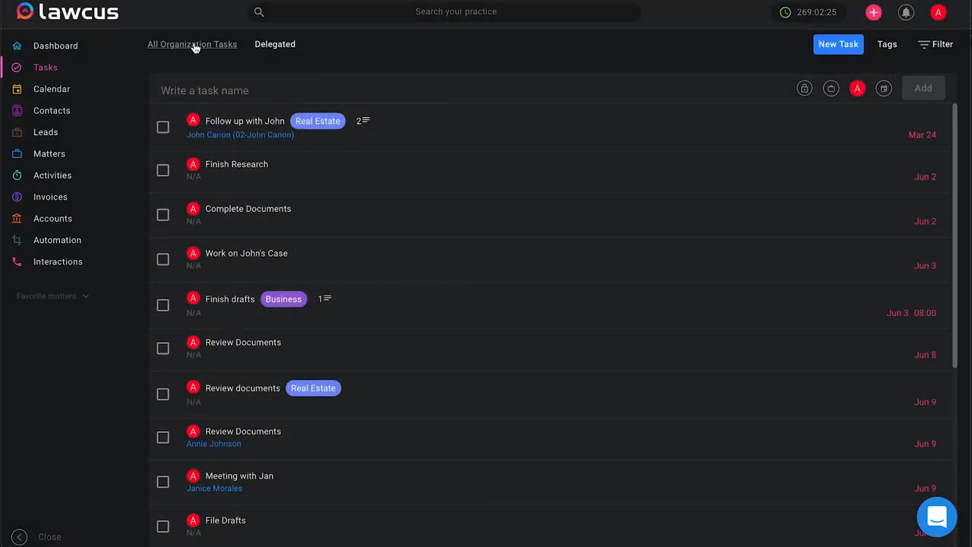